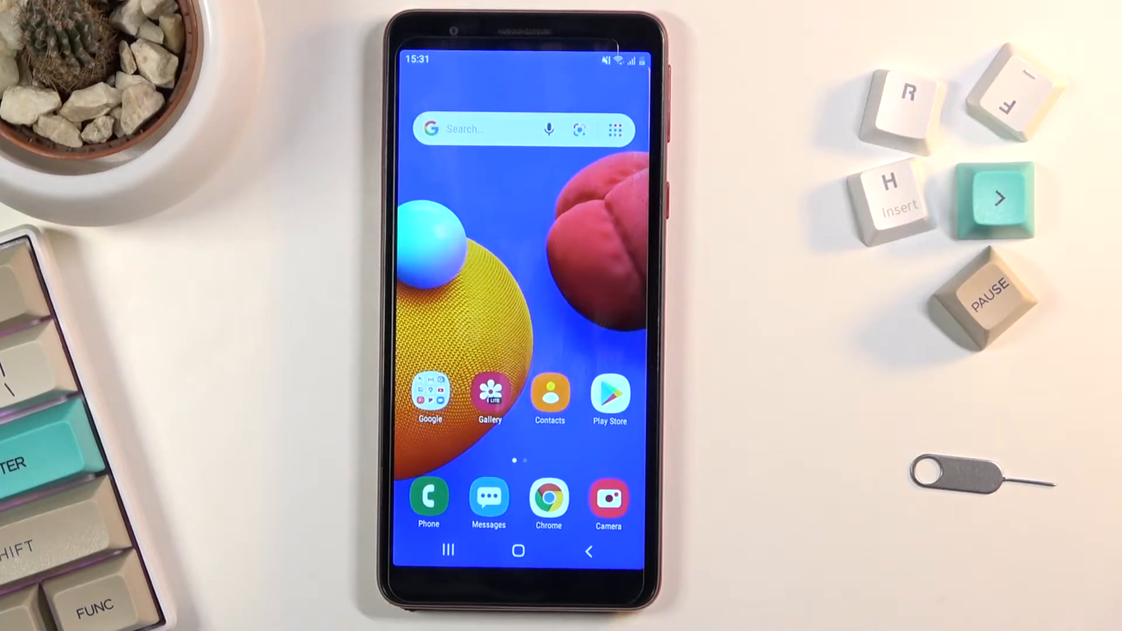
- Launch Files from the app drawer and grant storage access, revealing the storage devices list
{"action": "scroll", "scroll_direction": "up", "scroll_amount": 3}
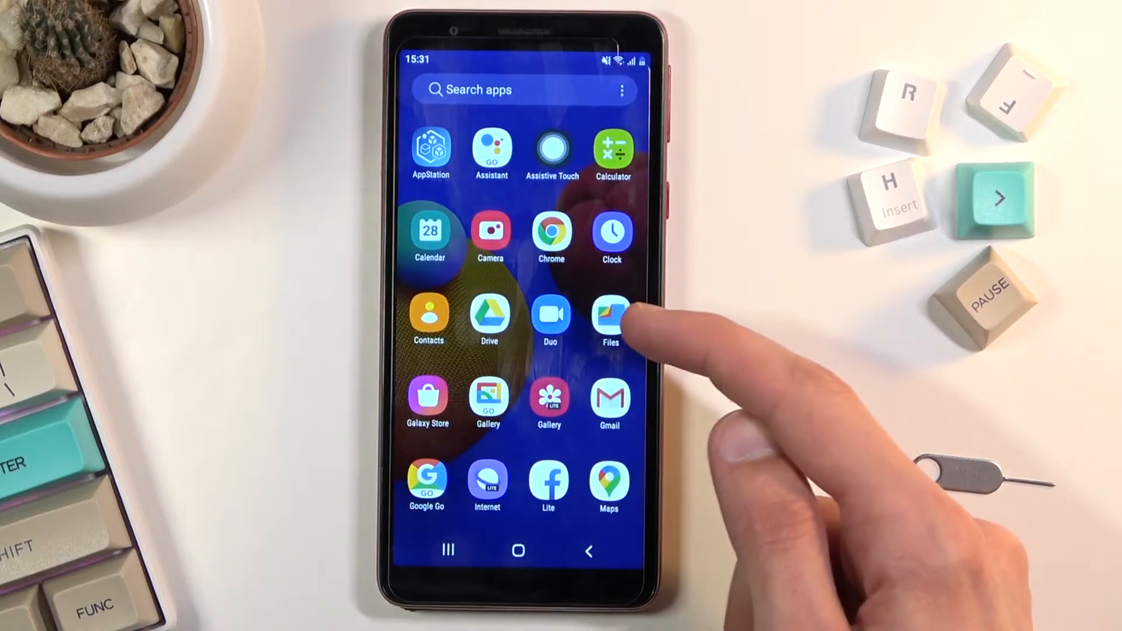
{"action": "left_click", "coordinate": [610, 315]}
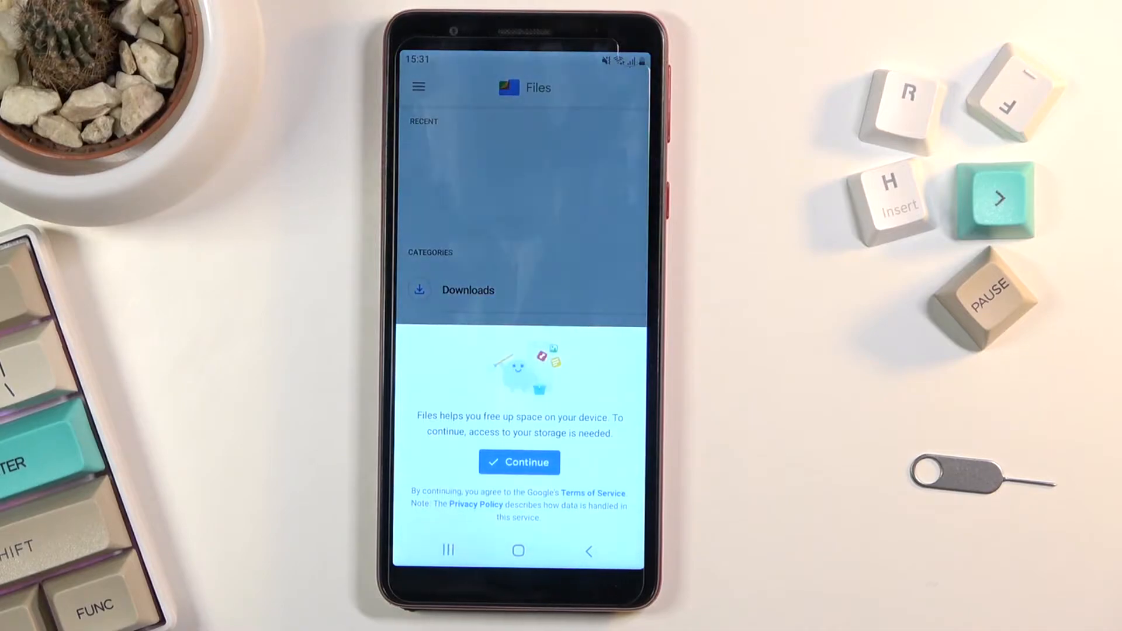
{"action": "left_click", "coordinate": [520, 462]}
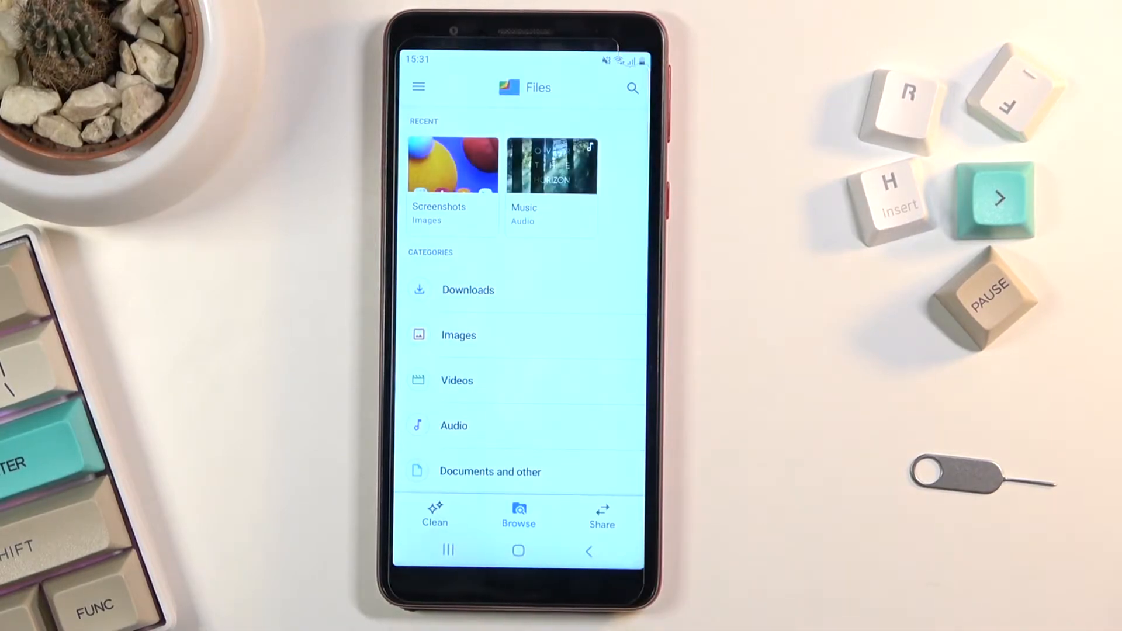
{"action": "scroll", "scroll_direction": "down", "scroll_amount": 3}
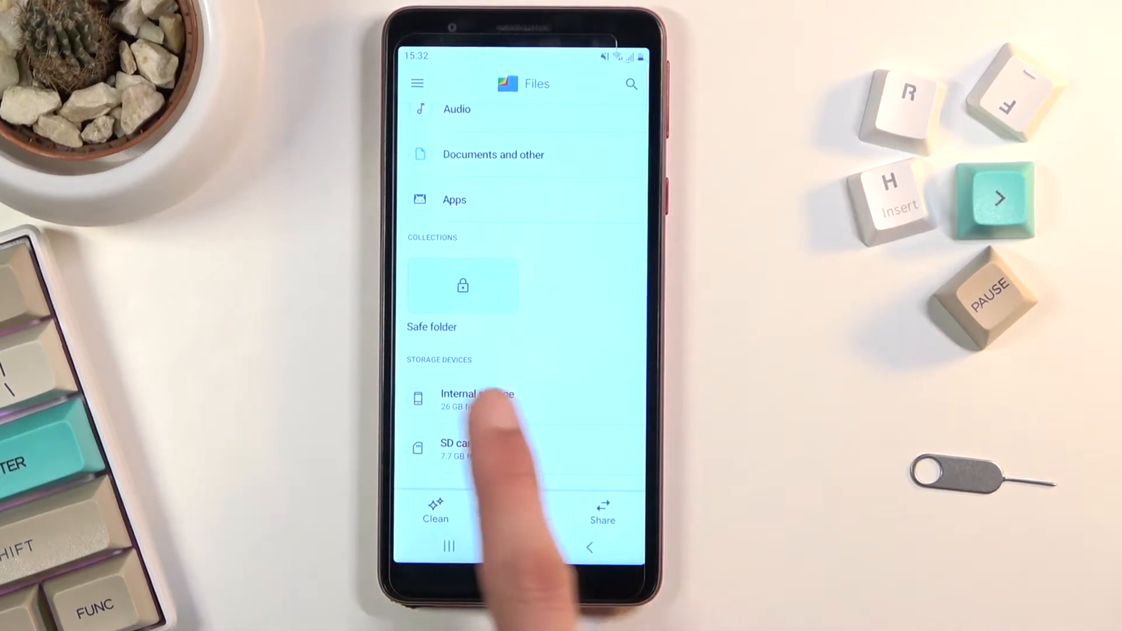
{"action": "mouse_move", "coordinate": [475, 451]}
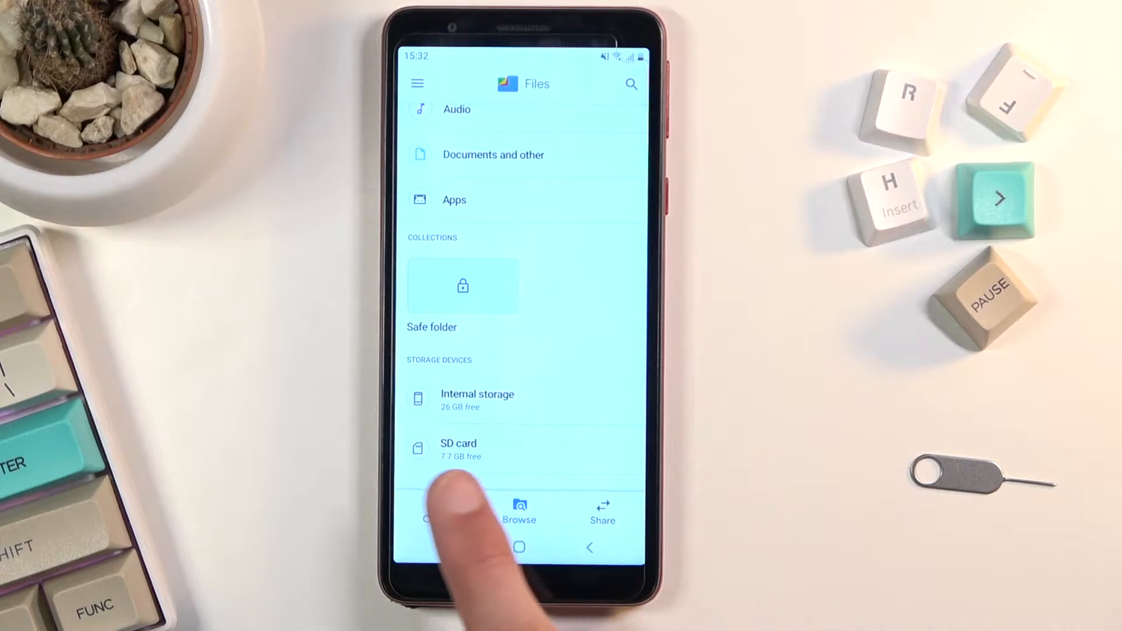
{"action": "mouse_move", "coordinate": [435, 512]}
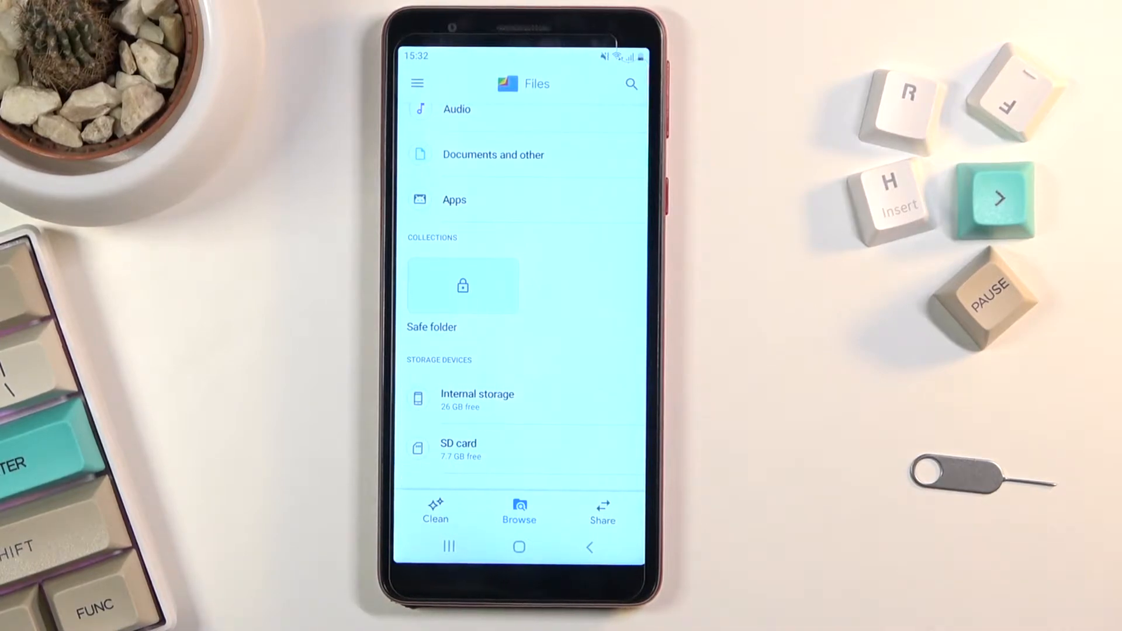
- Browse Internal storage, checking the empty DCIM and Download folders
{"action": "left_click", "coordinate": [477, 400]}
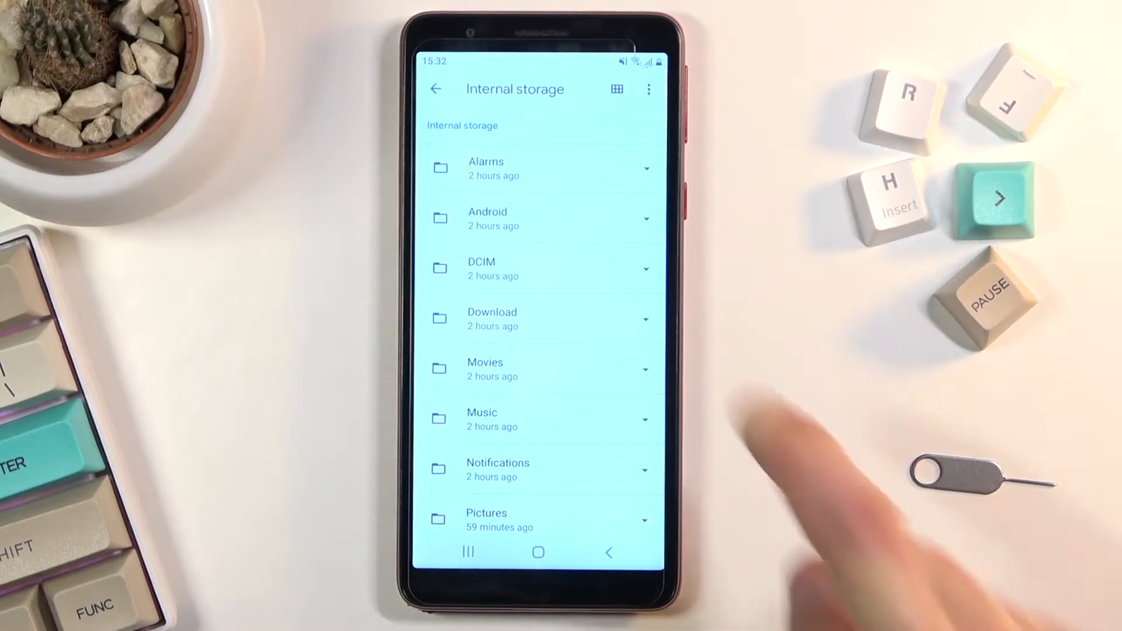
{"action": "left_click", "coordinate": [481, 269]}
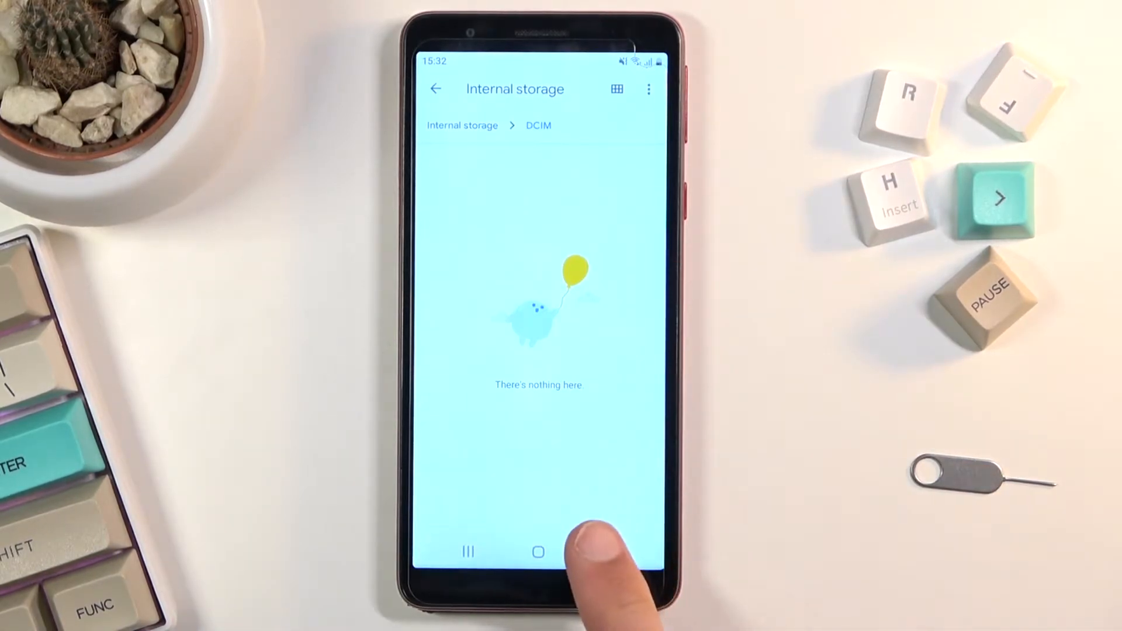
{"action": "left_click", "coordinate": [539, 552]}
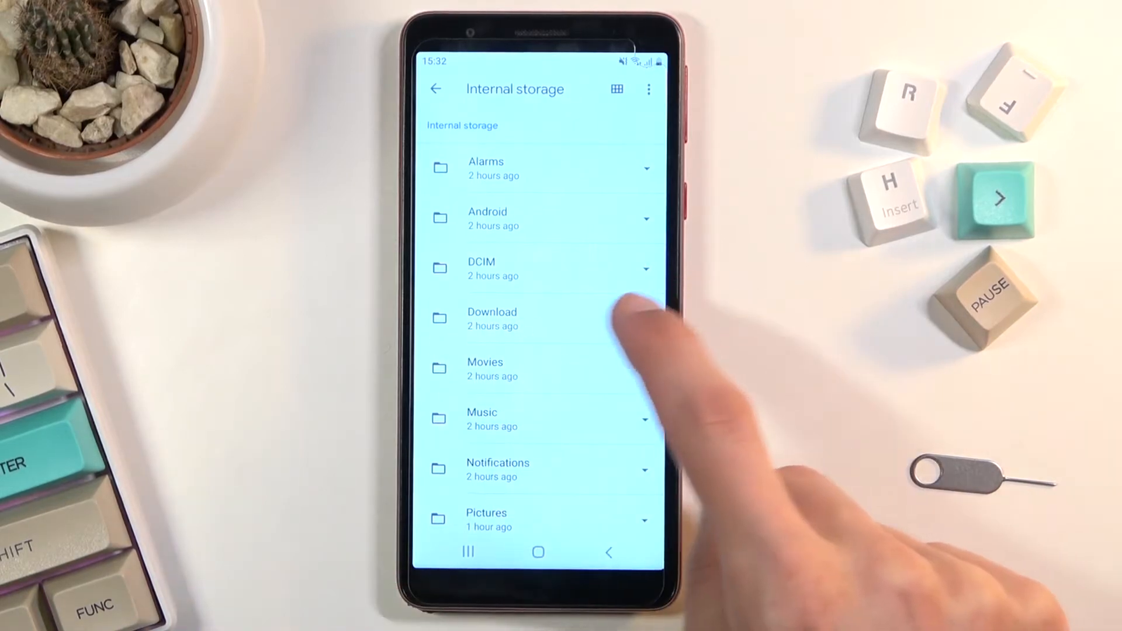
{"action": "left_click", "coordinate": [492, 318]}
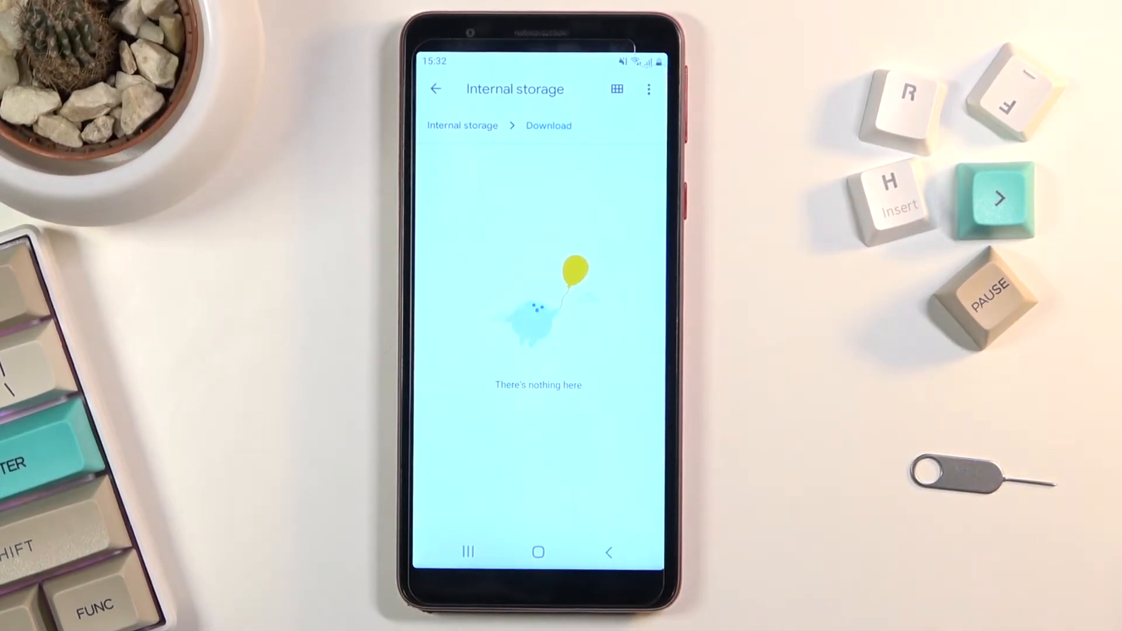
{"action": "left_click", "coordinate": [435, 89]}
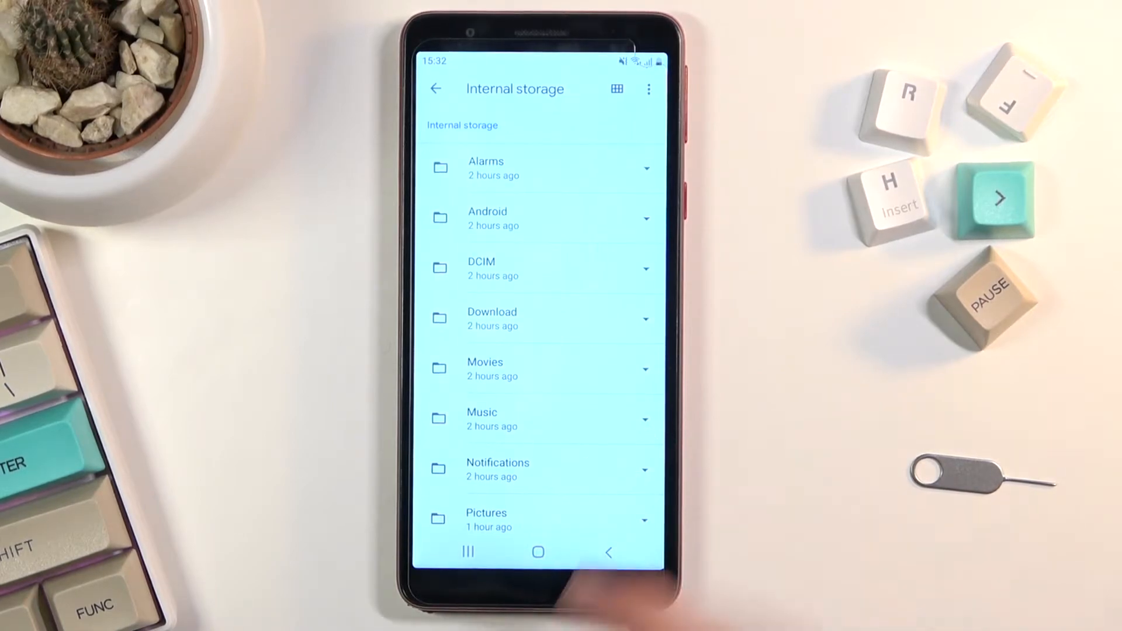
- Go into Pictures > Screenshots to reach the single screenshot
{"action": "scroll", "scroll_direction": "down", "scroll_amount": 3}
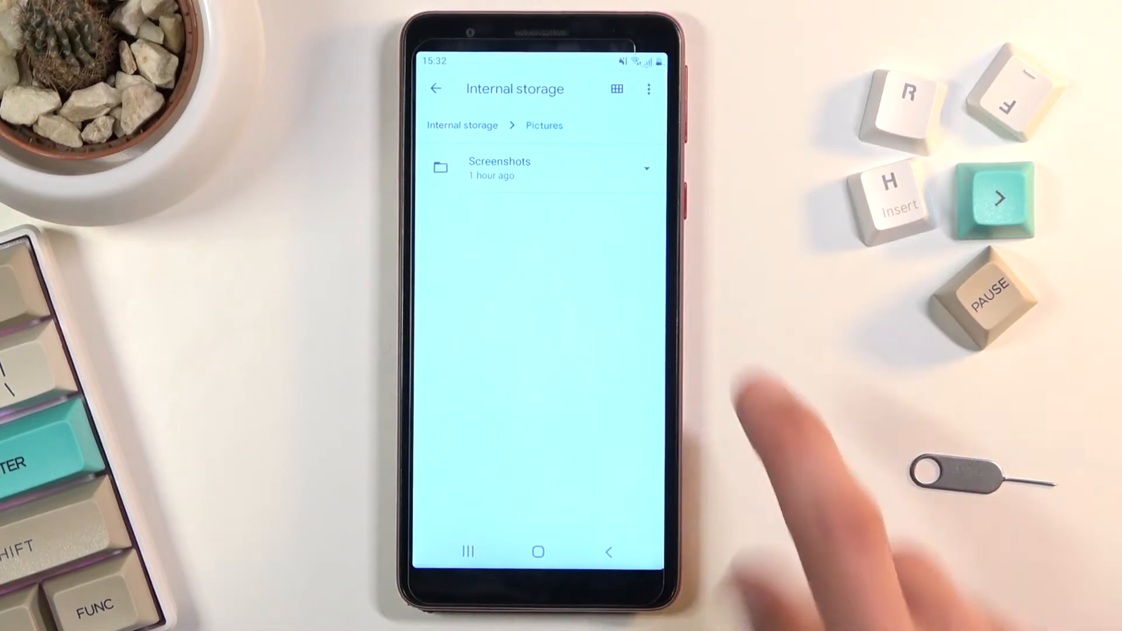
{"action": "left_click", "coordinate": [499, 167]}
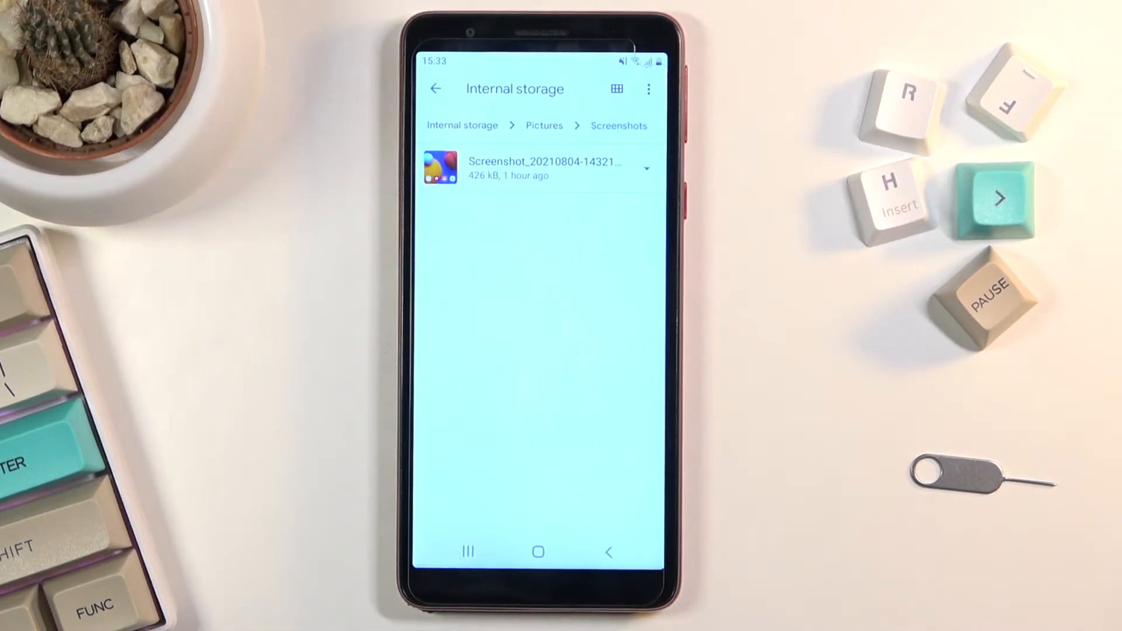
- Long-press the screenshot, choose Move to, and pick the SD card as destination
{"action": "left_click", "coordinate": [544, 168]}
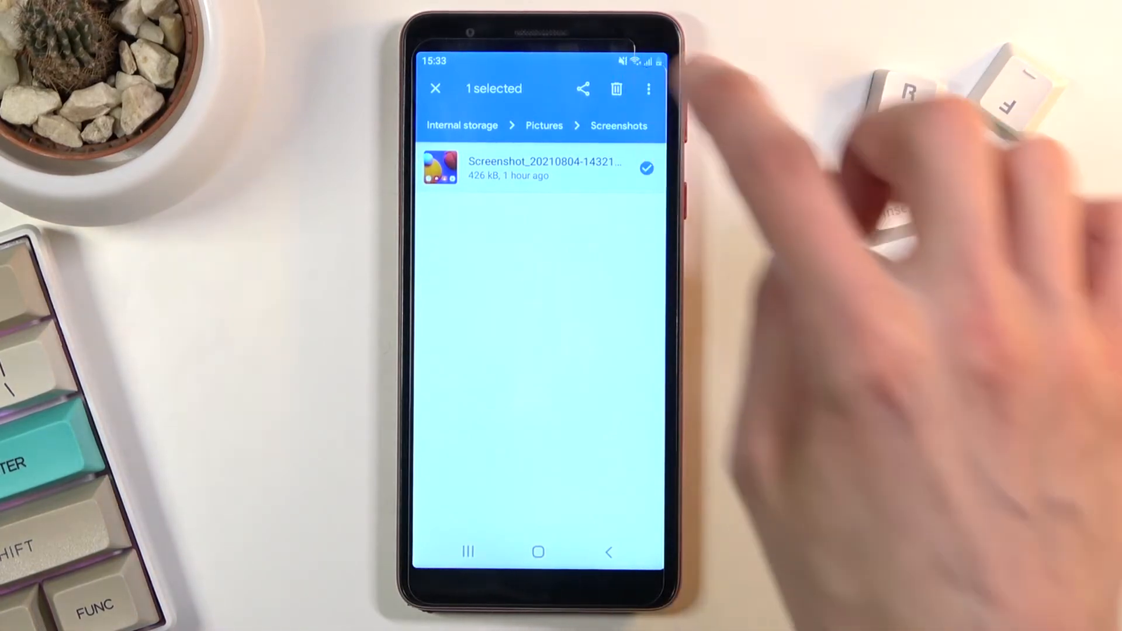
{"action": "left_click", "coordinate": [648, 88]}
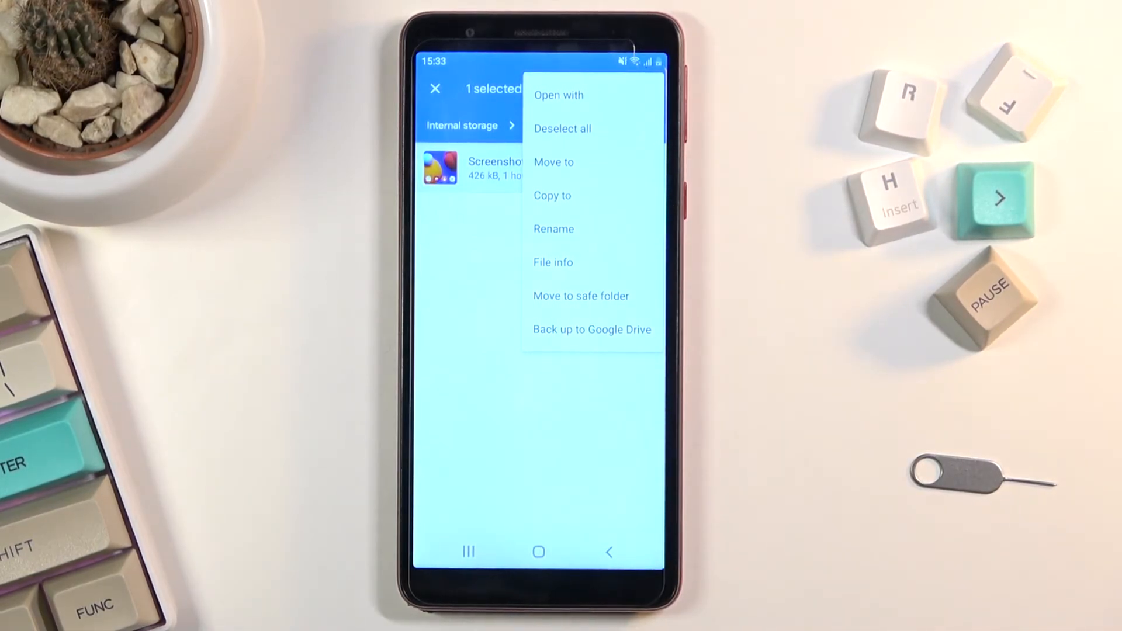
{"action": "left_click", "coordinate": [554, 162]}
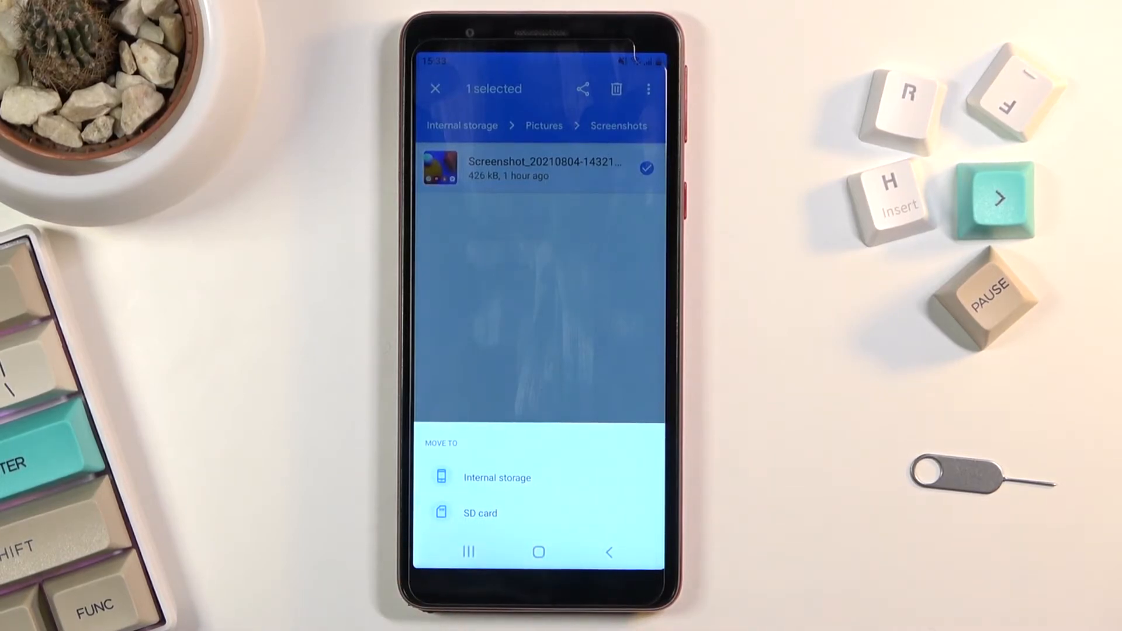
{"action": "left_click", "coordinate": [480, 513]}
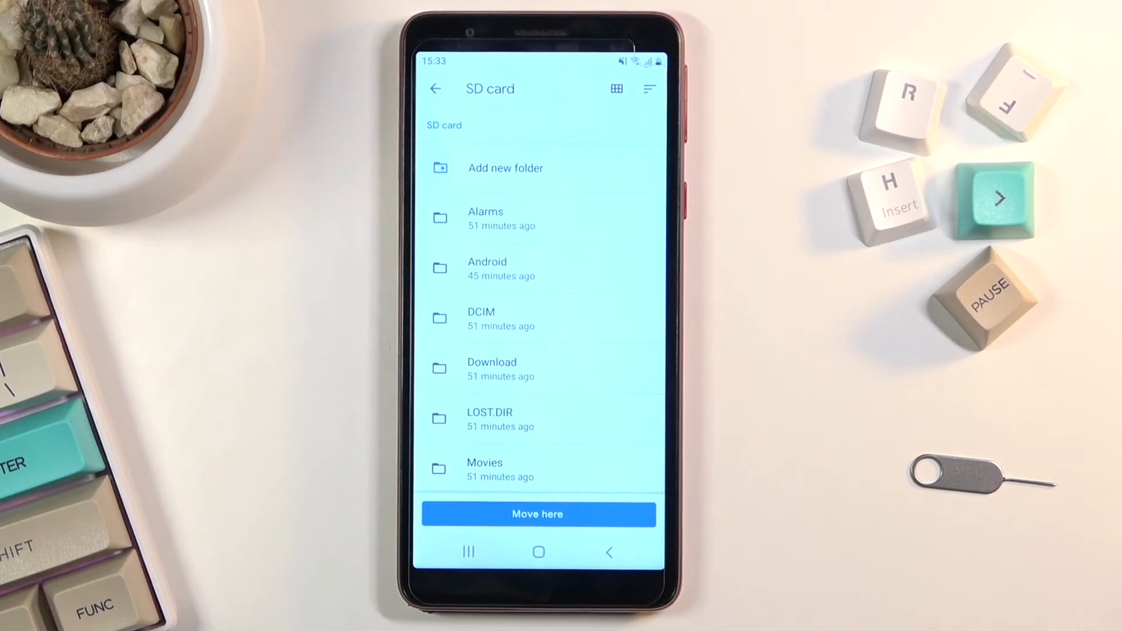
- Peek into the SD card's Pictures folder, return to its root and confirm Move here
{"action": "scroll", "scroll_direction": "down", "scroll_amount": 3}
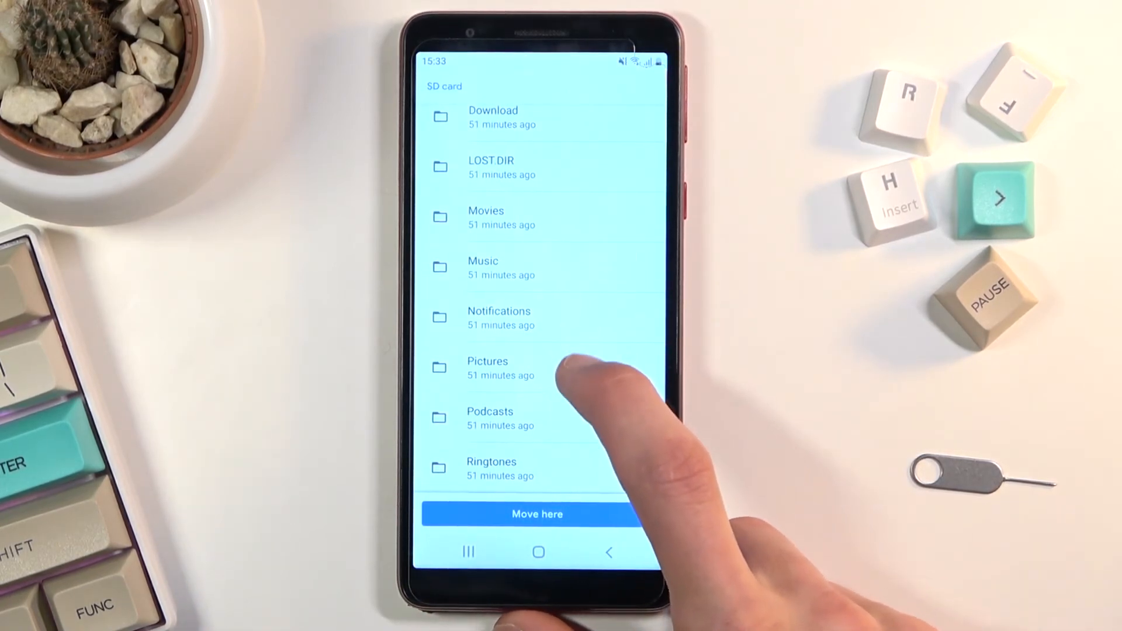
{"action": "left_click", "coordinate": [488, 368]}
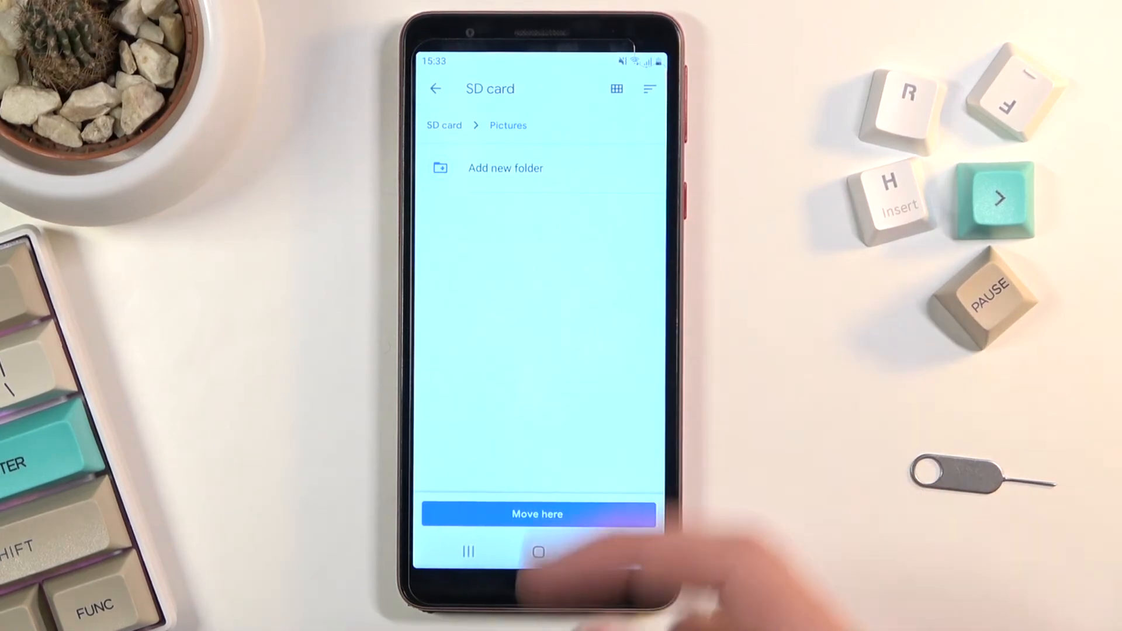
{"action": "left_click", "coordinate": [434, 89]}
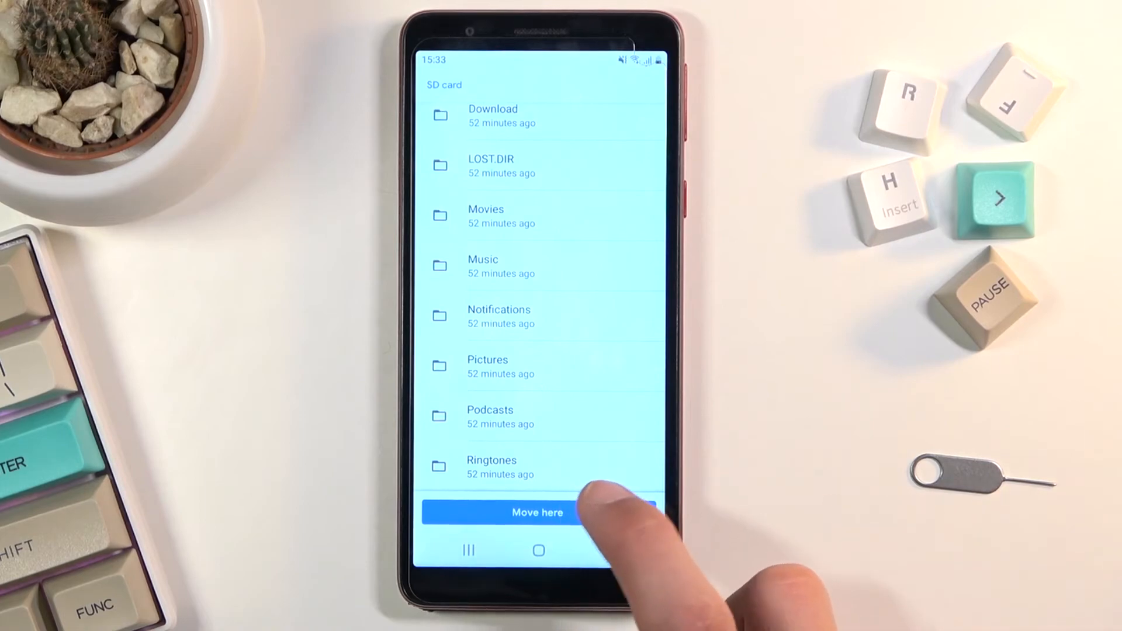
{"action": "left_click", "coordinate": [537, 512]}
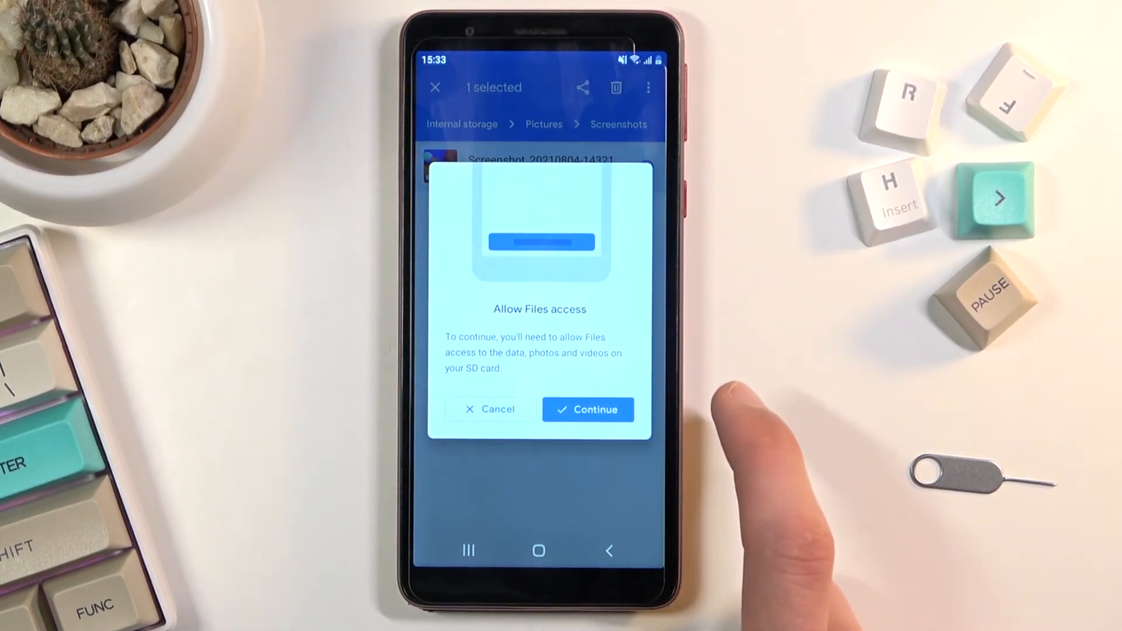
- Allow full access to 'SD card' so the screenshot move completes
{"action": "left_click", "coordinate": [589, 410]}
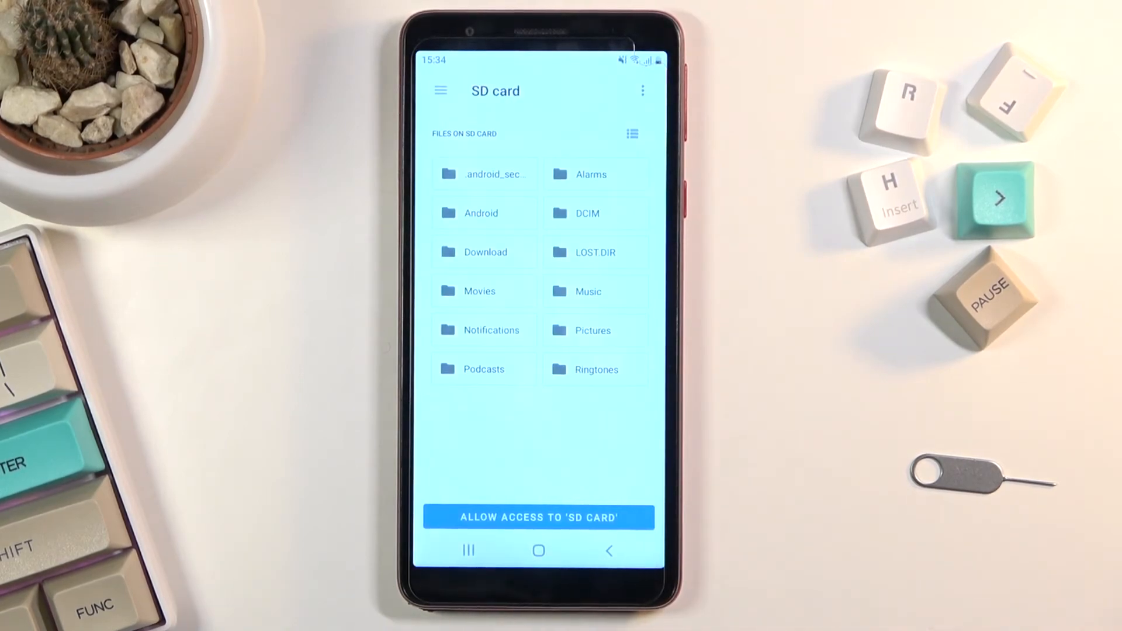
{"action": "left_click", "coordinate": [539, 518]}
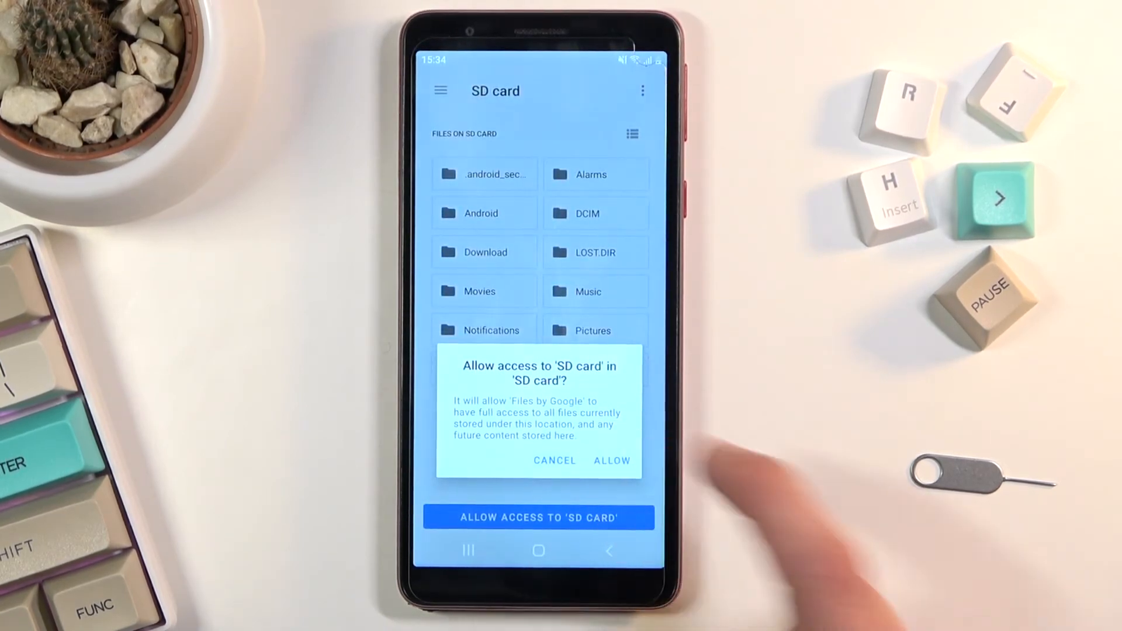
{"action": "left_click", "coordinate": [612, 460]}
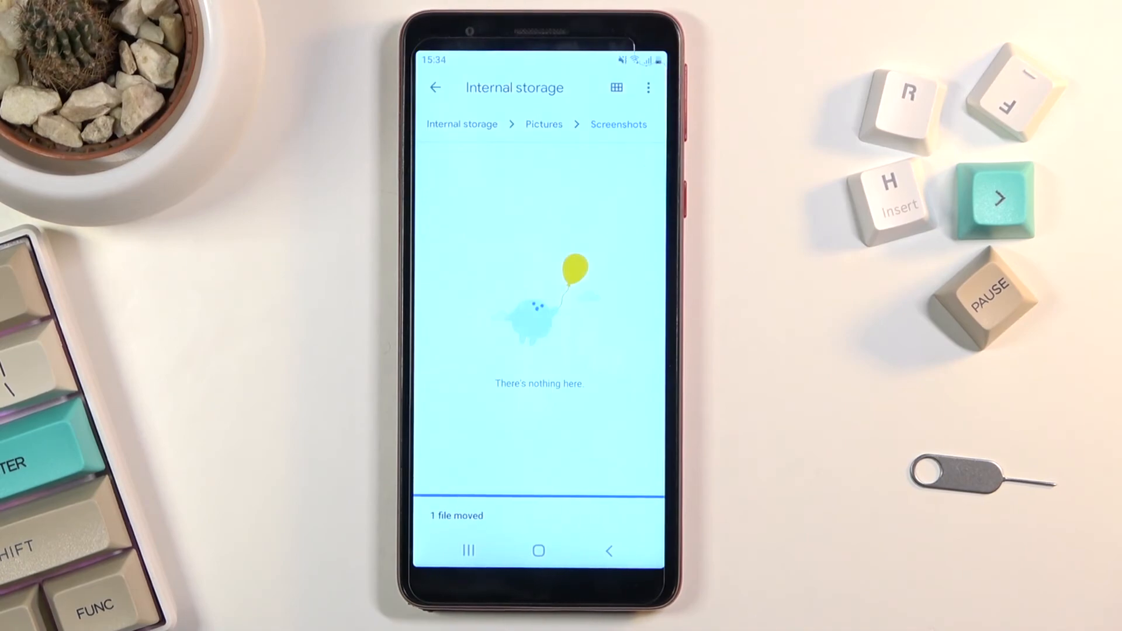
- Back out of the empty Screenshots folder and browse into the SD card
{"action": "left_click", "coordinate": [608, 551]}
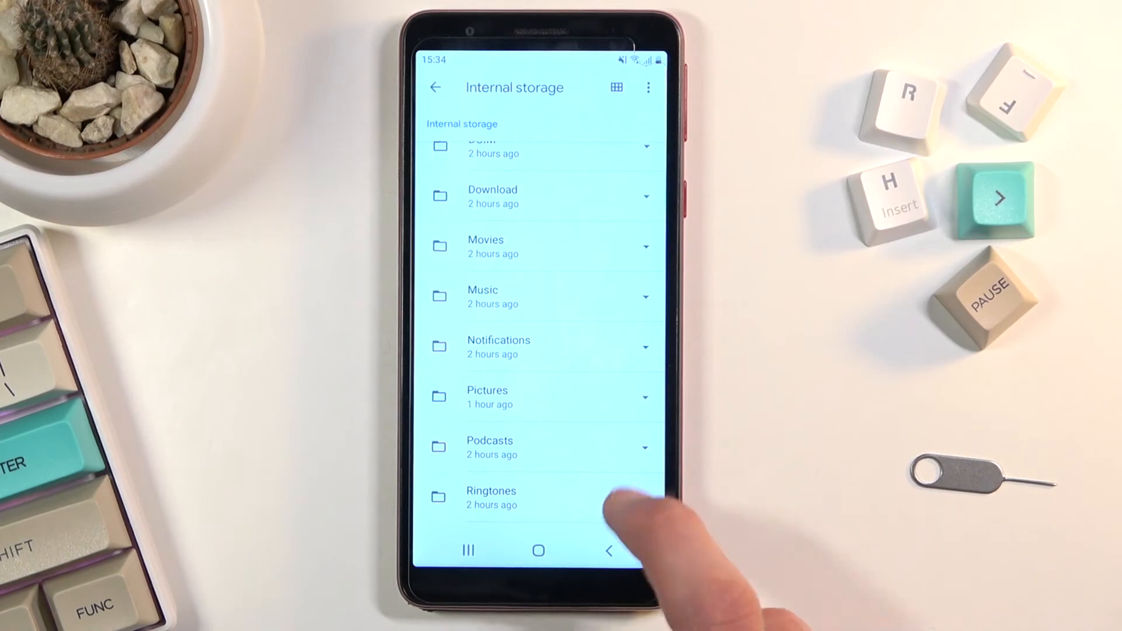
{"action": "left_click", "coordinate": [609, 551]}
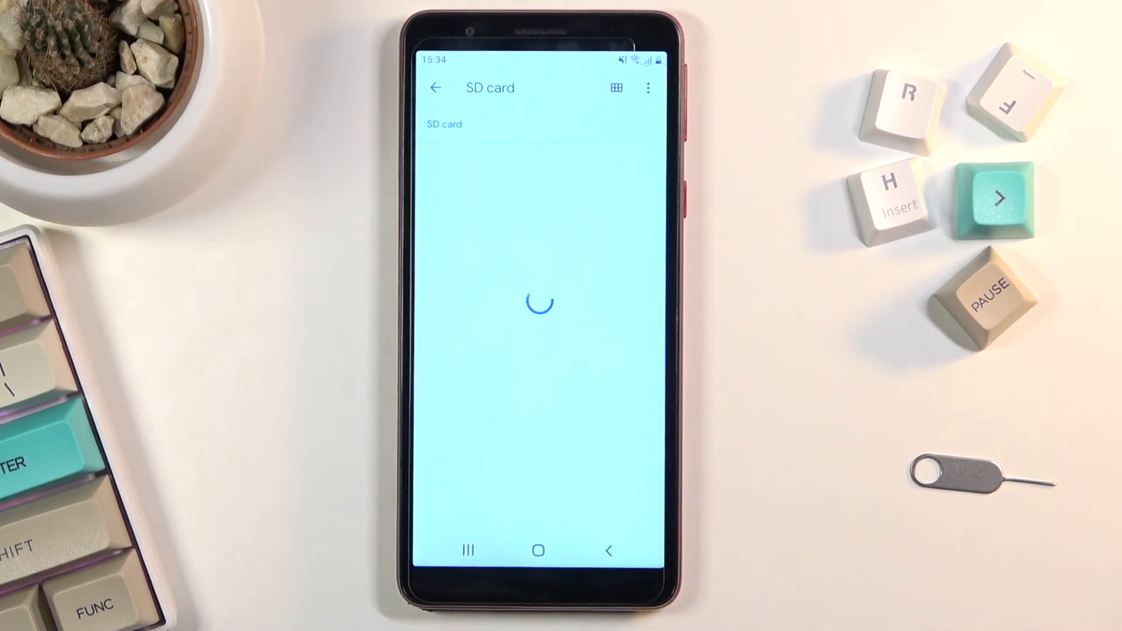